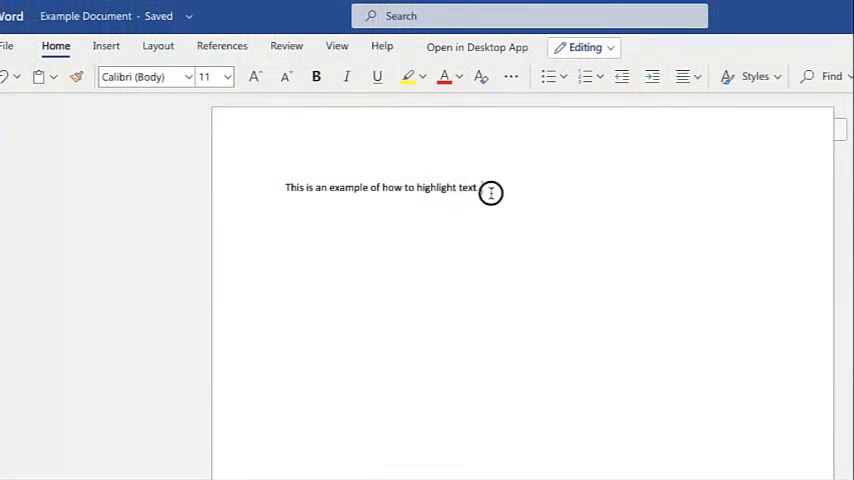
Step: Select the sentence 'This is an example of how to highlight text.'
{"action": "left_click_drag", "start_coordinate": [490, 187], "coordinate": [380, 187]}
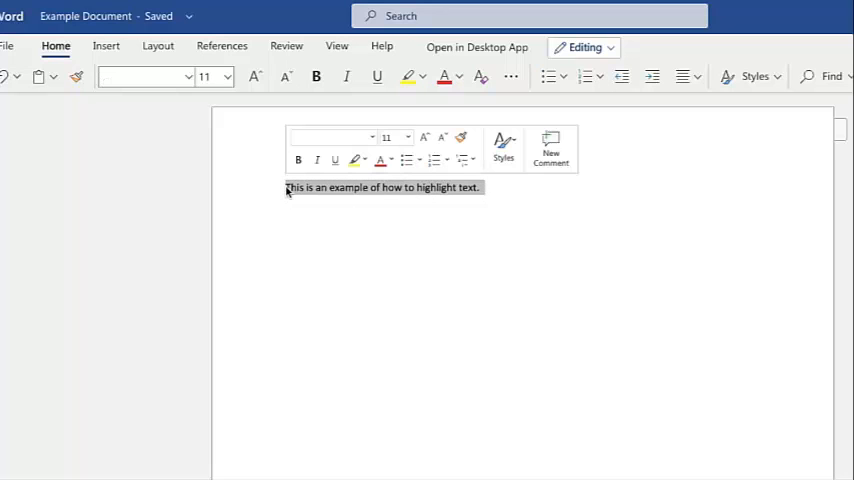
{"action": "mouse_move", "coordinate": [434, 218]}
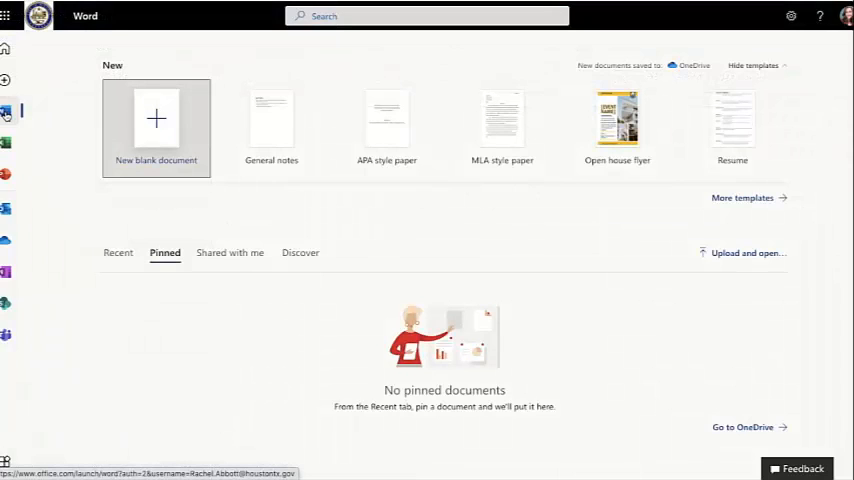
Step: Create a blank document and save a copy online named 'Example Document'
{"action": "left_click", "coordinate": [156, 120]}
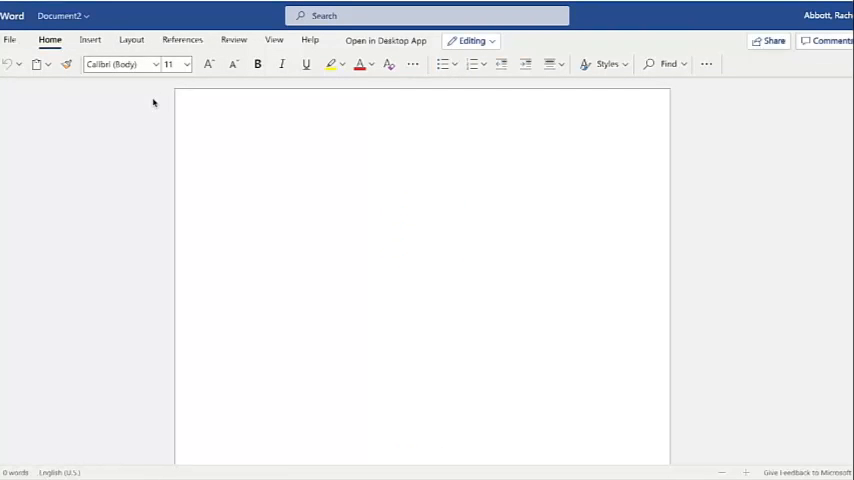
{"action": "left_click", "coordinate": [233, 152]}
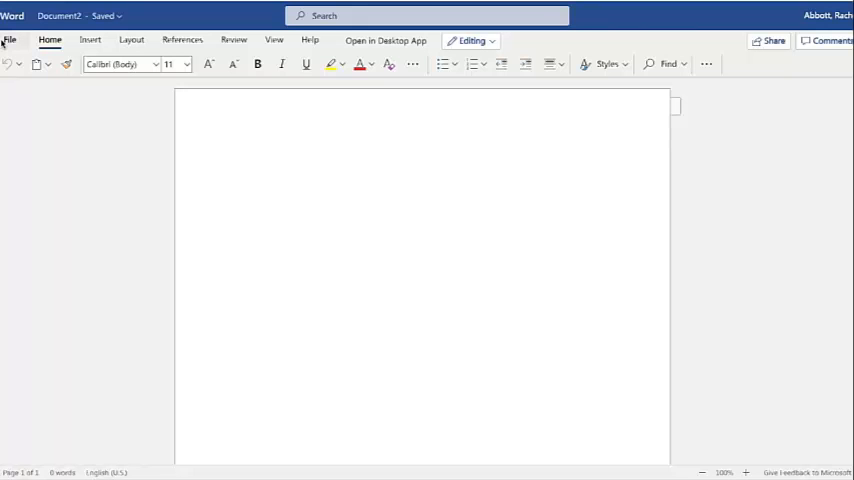
{"action": "left_click", "coordinate": [9, 40]}
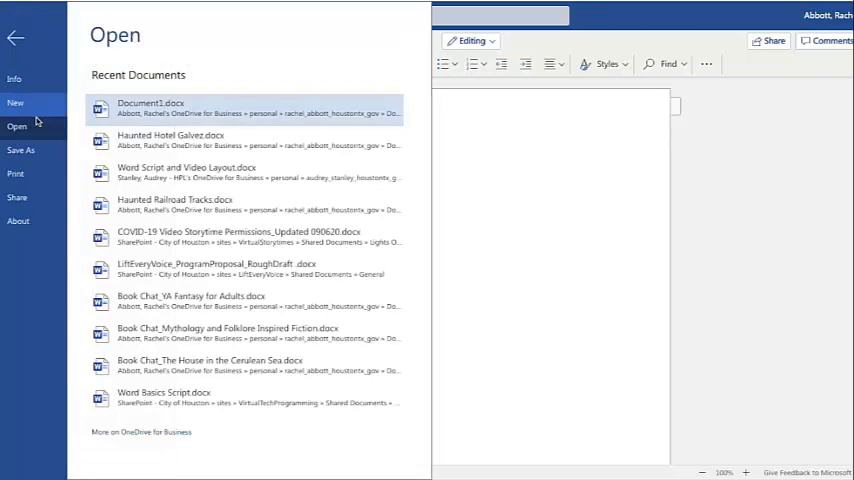
{"action": "left_click", "coordinate": [21, 149]}
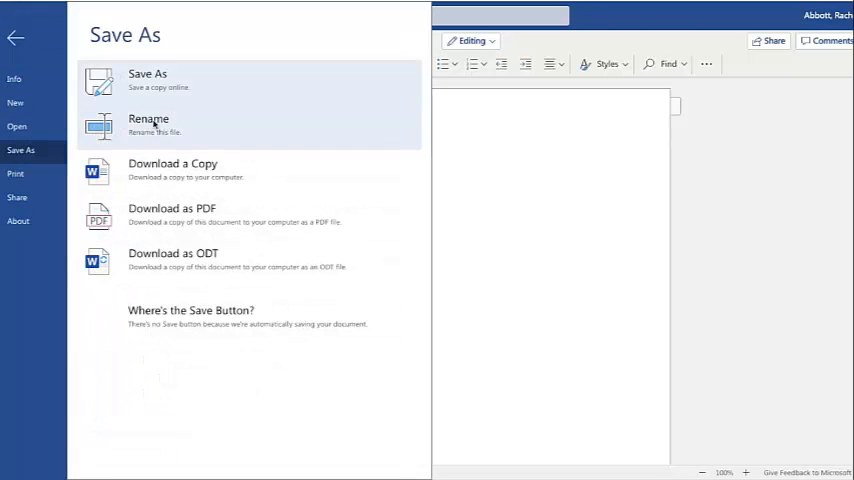
{"action": "mouse_move", "coordinate": [180, 82]}
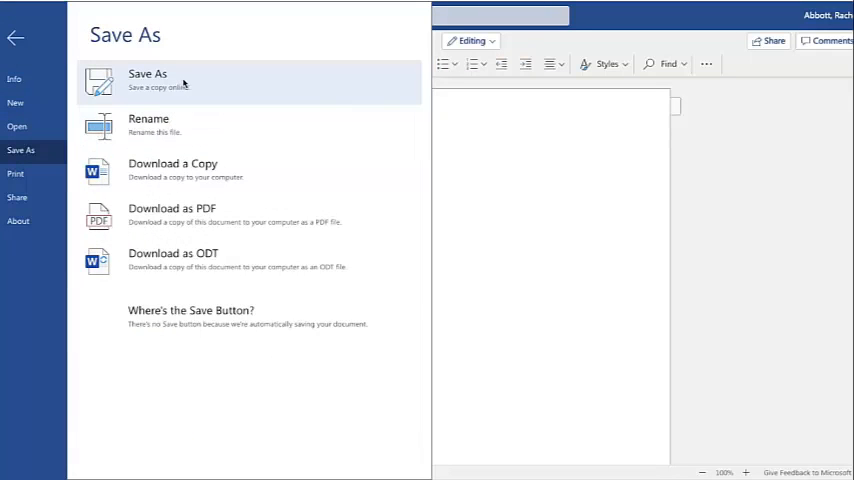
{"action": "left_click", "coordinate": [147, 80]}
{"action": "type", "text": "Example Docume"}
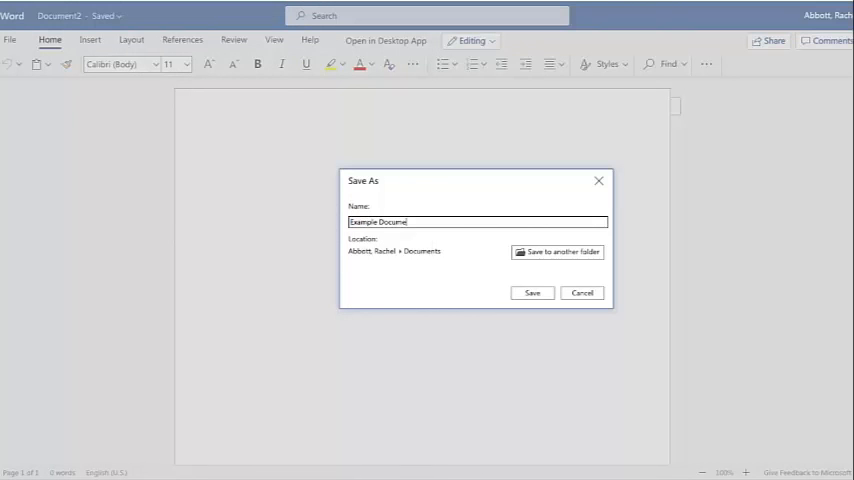
{"action": "left_click", "coordinate": [532, 292]}
{"action": "type", "text": "The quick bronw fox jumps over the "}
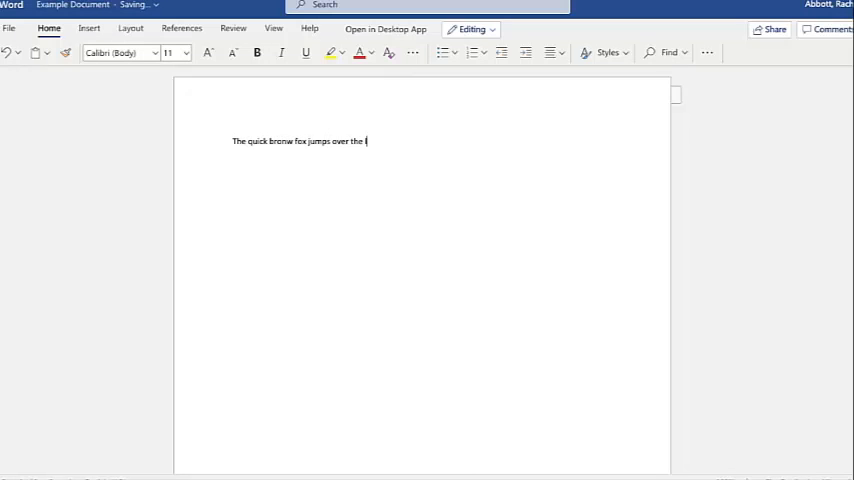
Step: Finish typing 'lazy dog.' and correct 'bronw' to 'brown' from the spelling suggestions
{"action": "type", "text": "lazy dog."}
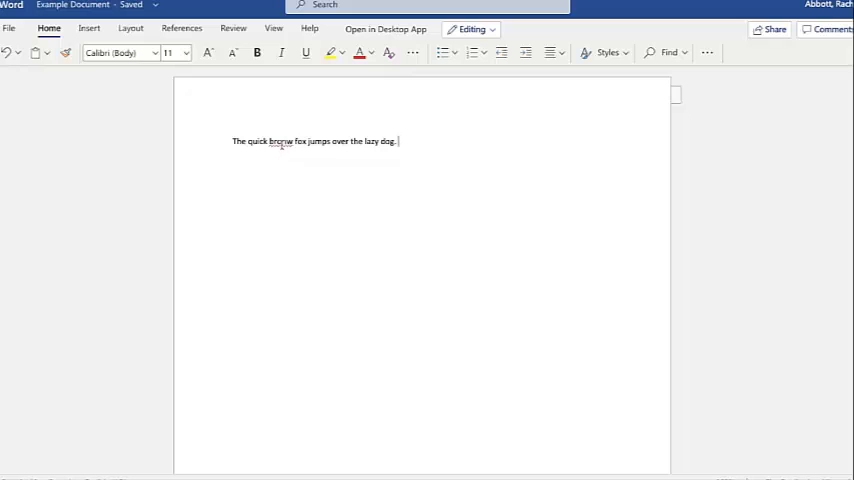
{"action": "right_click", "coordinate": [281, 141]}
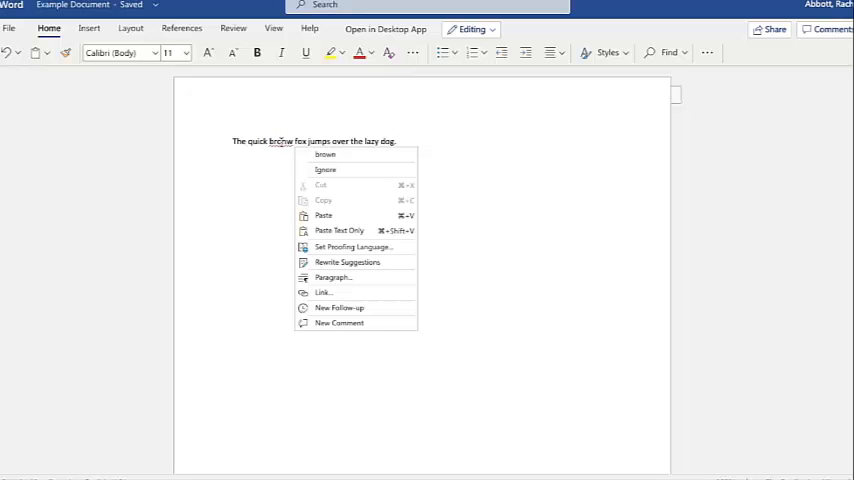
{"action": "left_click", "coordinate": [325, 154]}
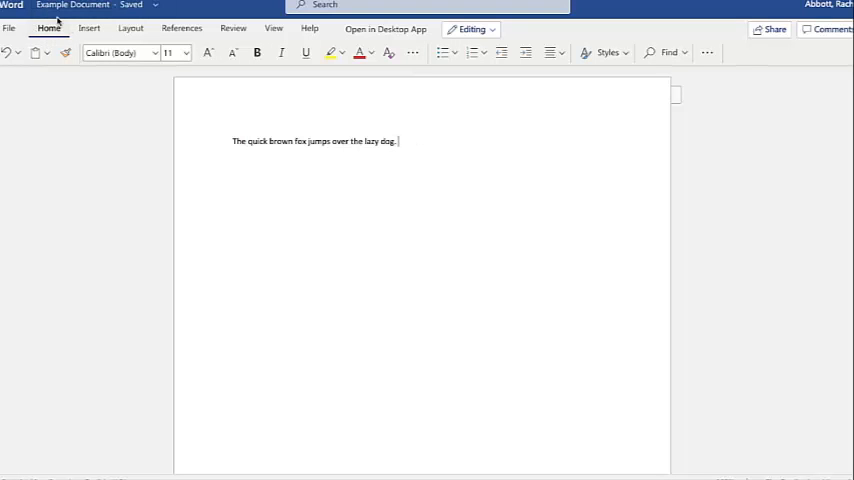
{"action": "mouse_move", "coordinate": [40, 40]}
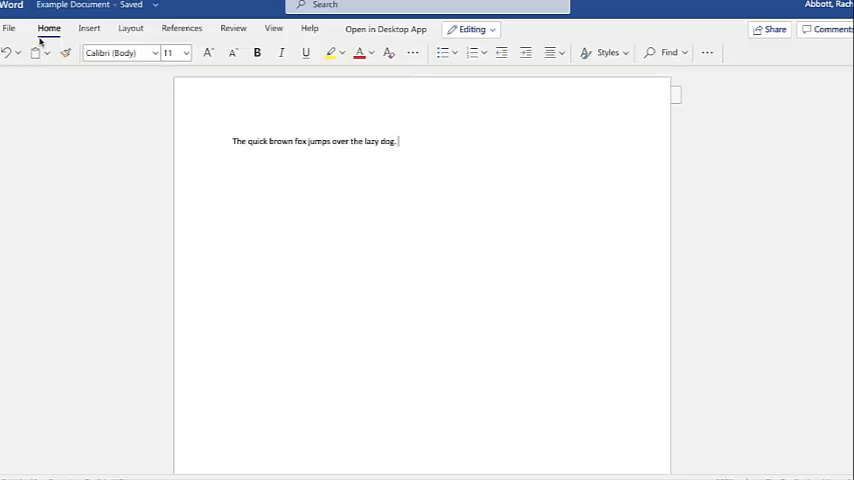
Step: Set the fox sentence to 14-point Times New Roman, toggle bold on and off, then undo
{"action": "triple_click", "coordinate": [315, 141]}
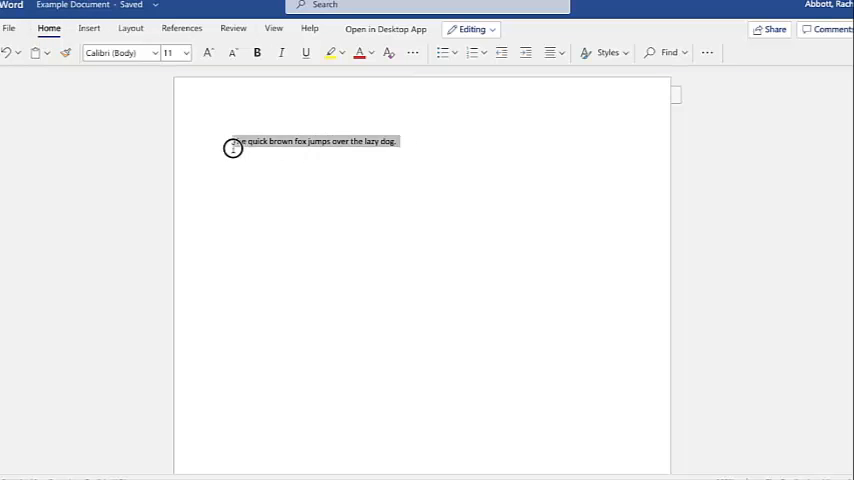
{"action": "left_click", "coordinate": [185, 53]}
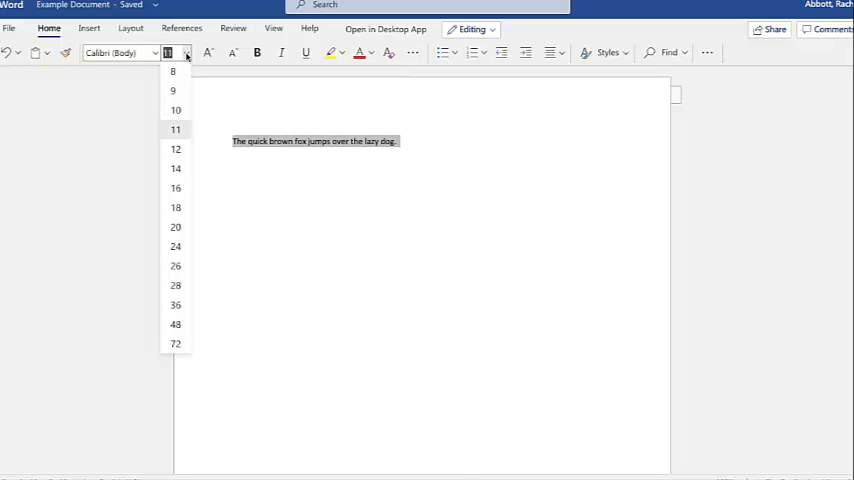
{"action": "left_click", "coordinate": [175, 168]}
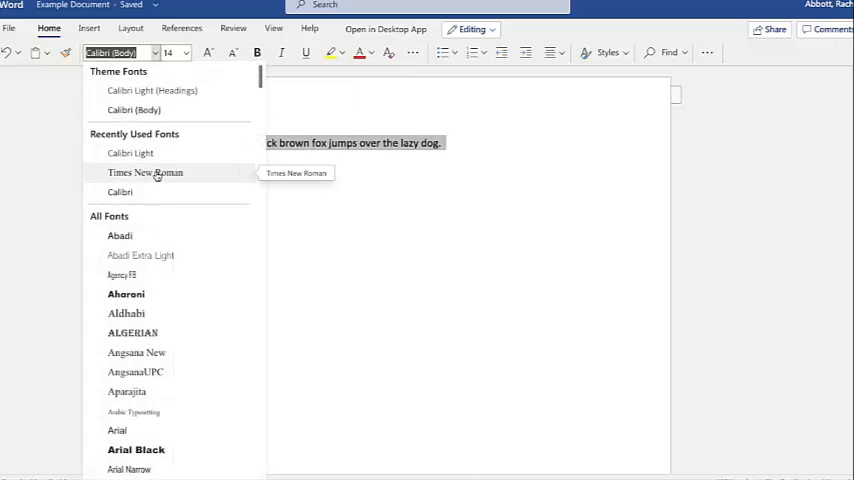
{"action": "left_click", "coordinate": [145, 172]}
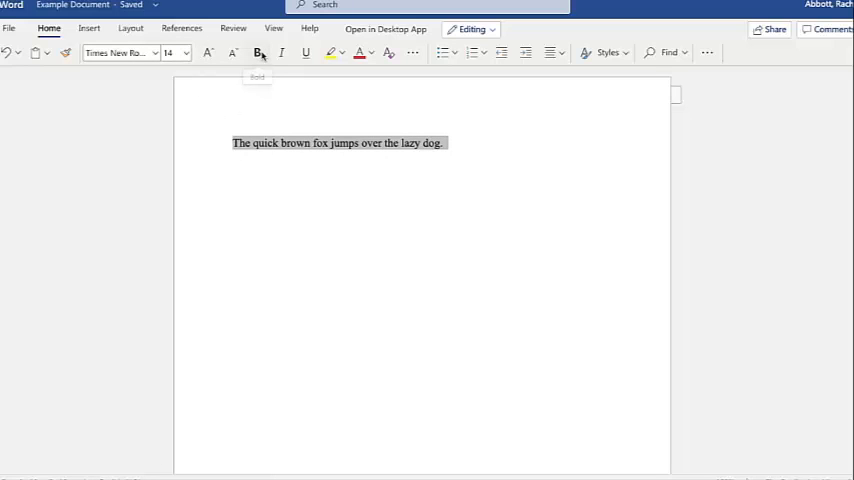
{"action": "left_click", "coordinate": [257, 53]}
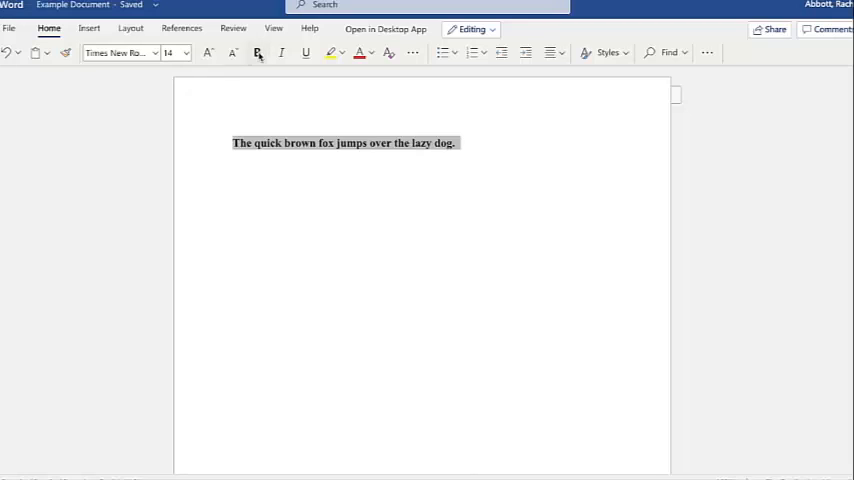
{"action": "left_click", "coordinate": [257, 52]}
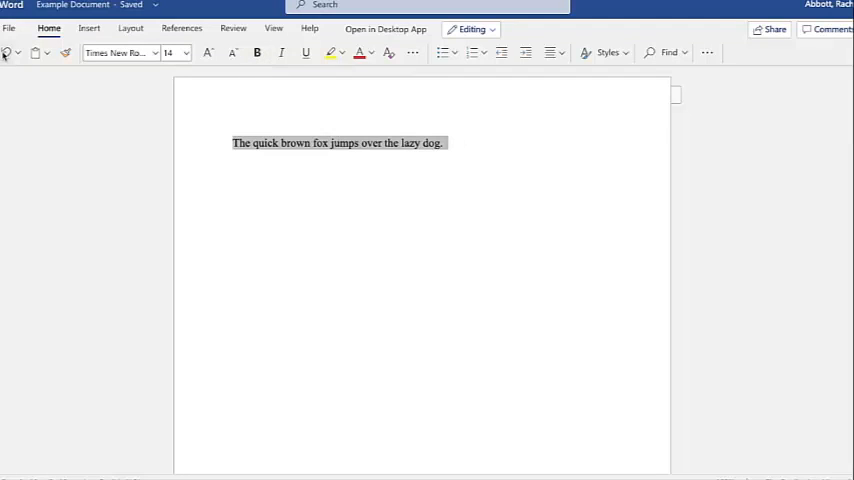
{"action": "left_click", "coordinate": [115, 52]}
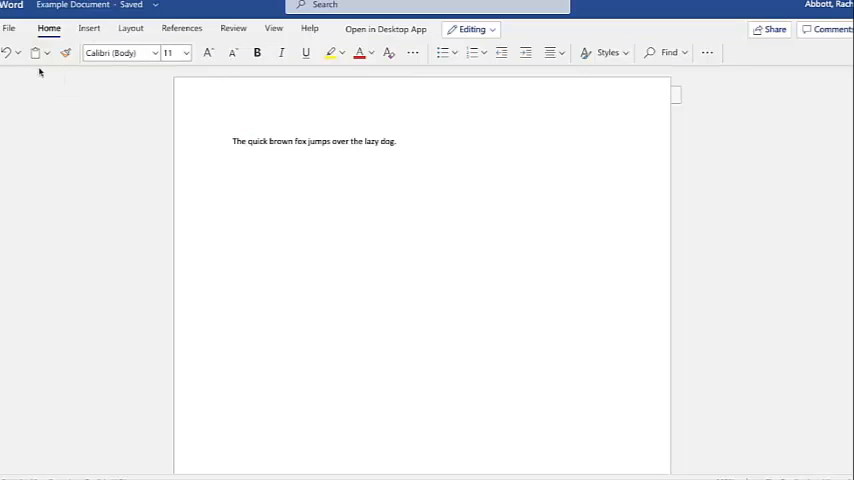
{"action": "mouse_move", "coordinate": [35, 53]}
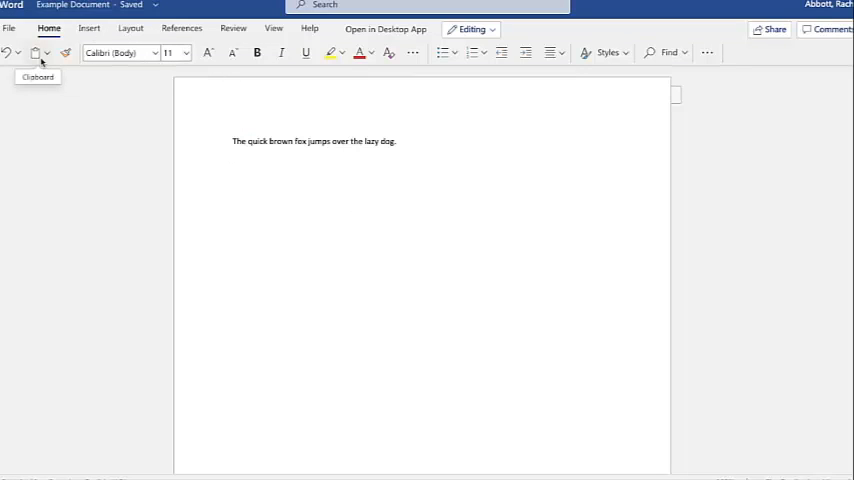
{"action": "mouse_move", "coordinate": [405, 135]}
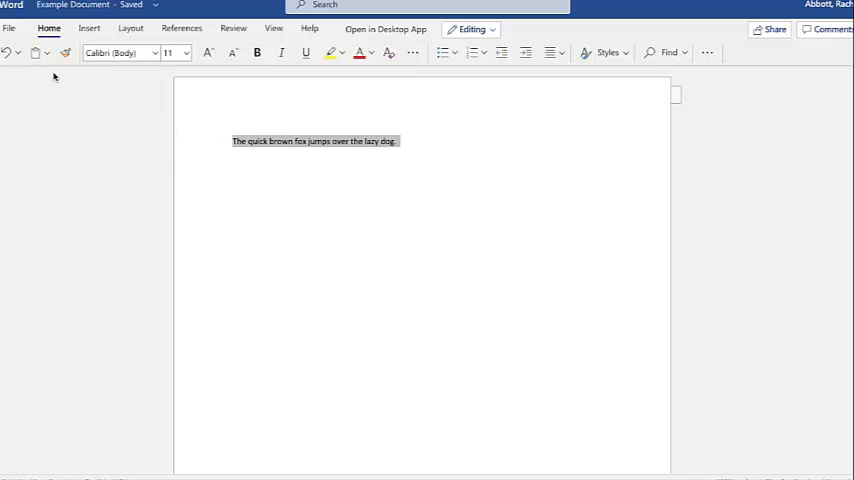
{"action": "left_click", "coordinate": [46, 53]}
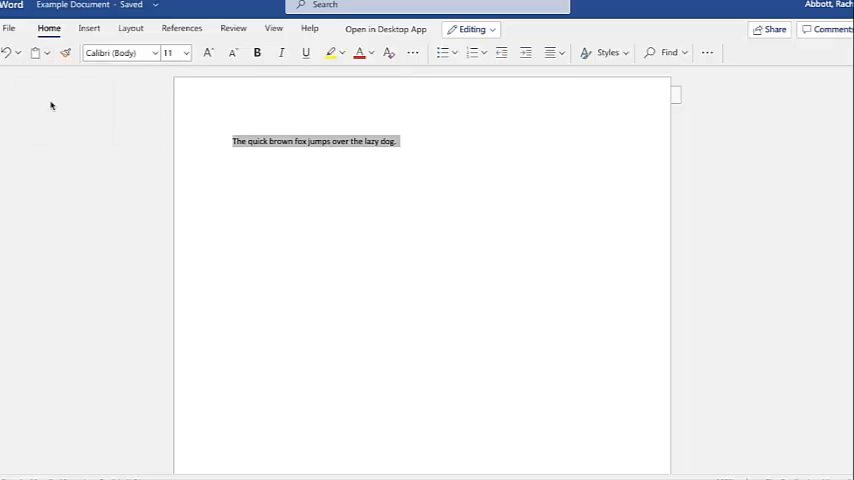
{"action": "mouse_move", "coordinate": [410, 193]}
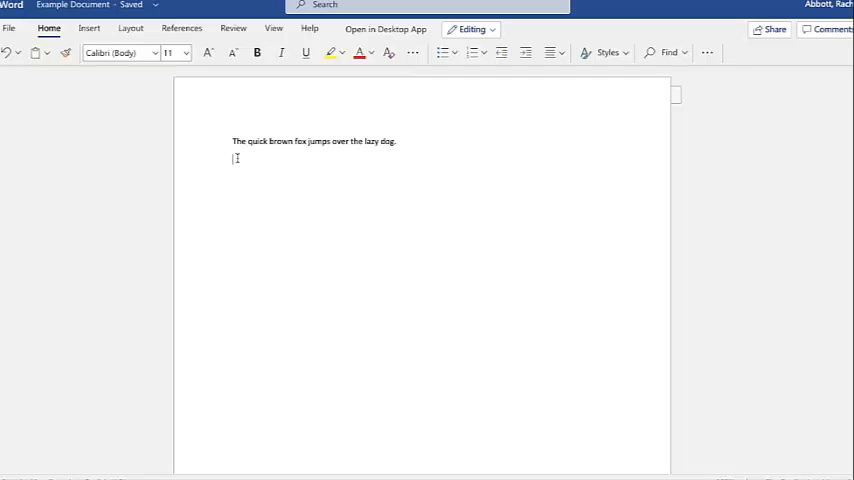
{"action": "left_click", "coordinate": [45, 53]}
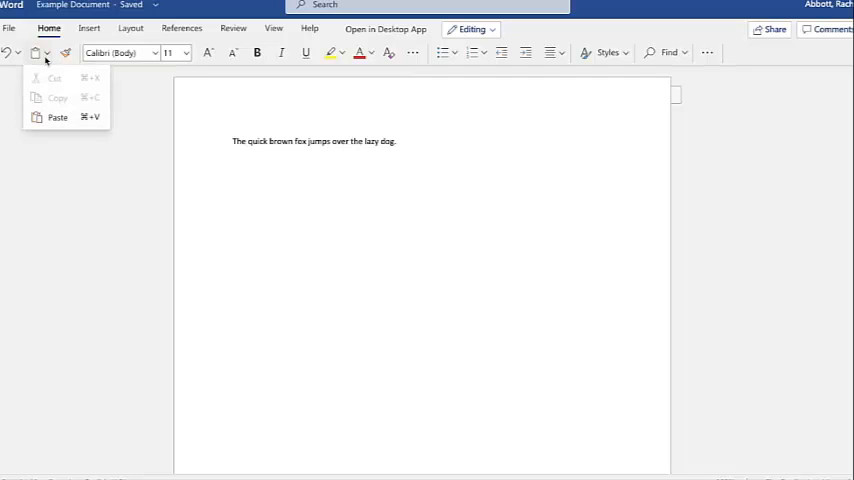
{"action": "left_click", "coordinate": [57, 117]}
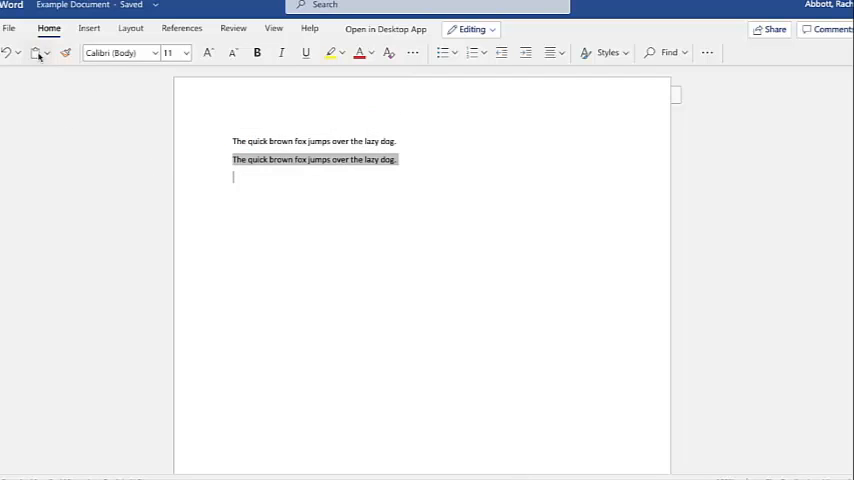
{"action": "key", "text": "Delete"}
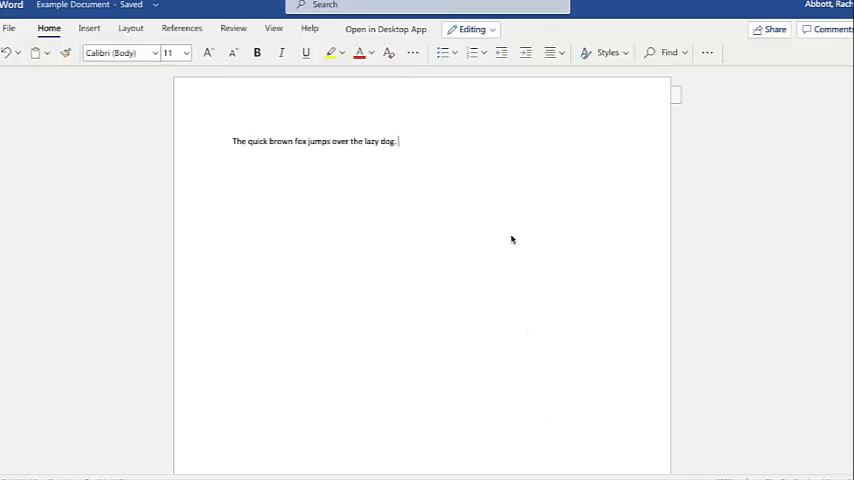
{"action": "mouse_move", "coordinate": [513, 74]}
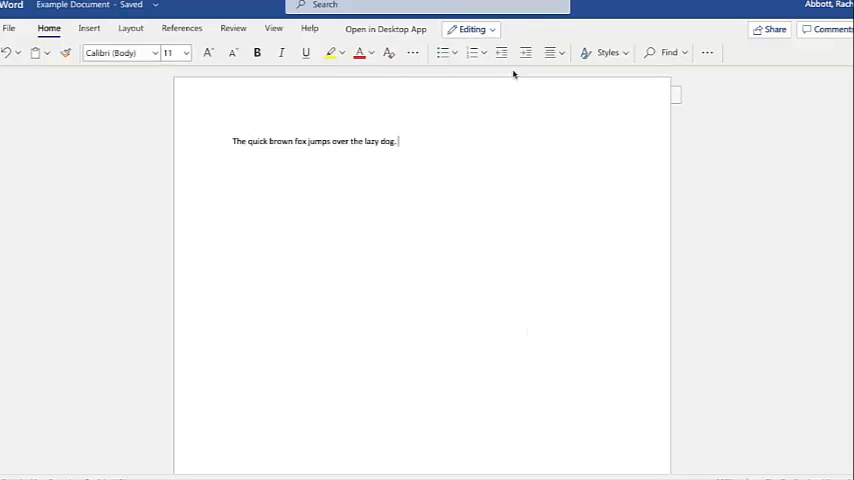
{"action": "mouse_move", "coordinate": [559, 71]}
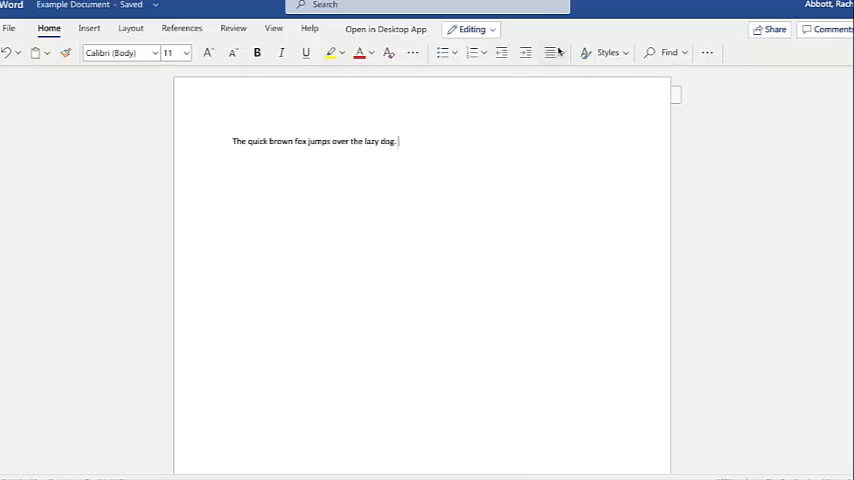
Step: Open the Alignment and Numbering dropdowns and dismiss them without choosing anything
{"action": "left_click", "coordinate": [550, 52]}
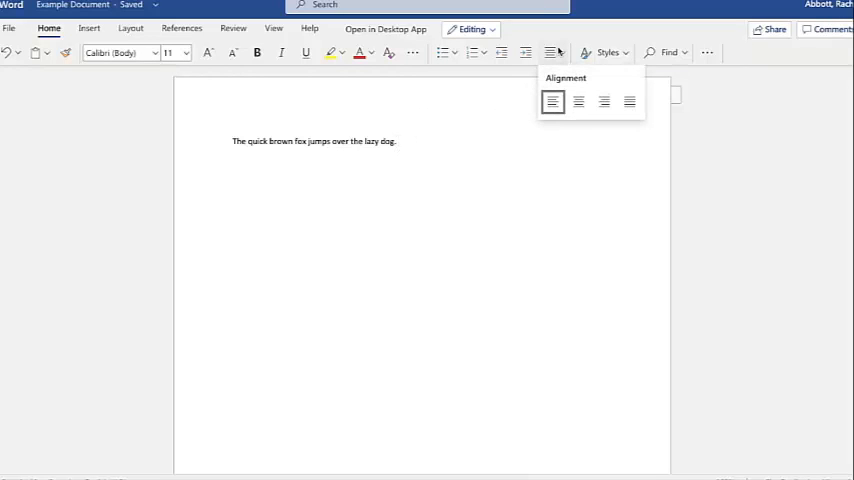
{"action": "mouse_move", "coordinate": [553, 102]}
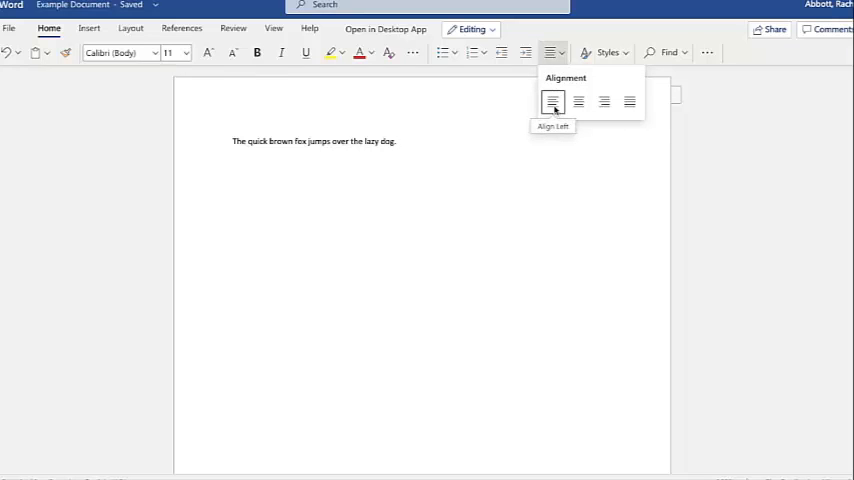
{"action": "mouse_move", "coordinate": [603, 102]}
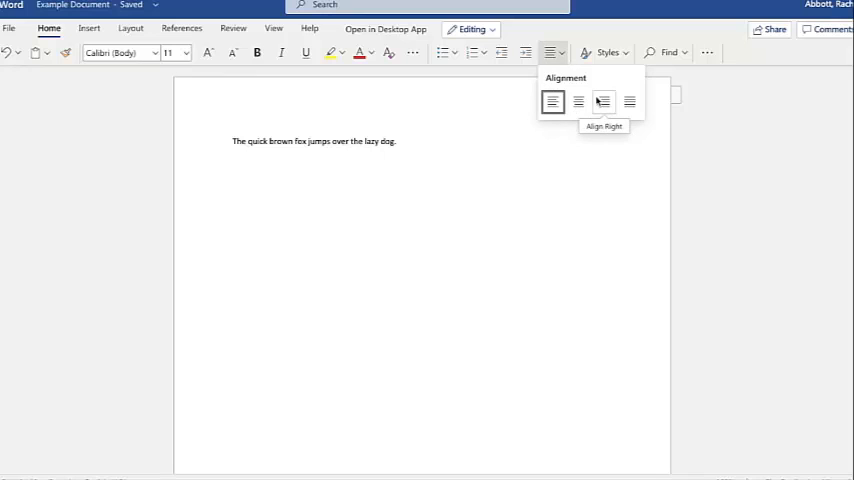
{"action": "mouse_move", "coordinate": [629, 101]}
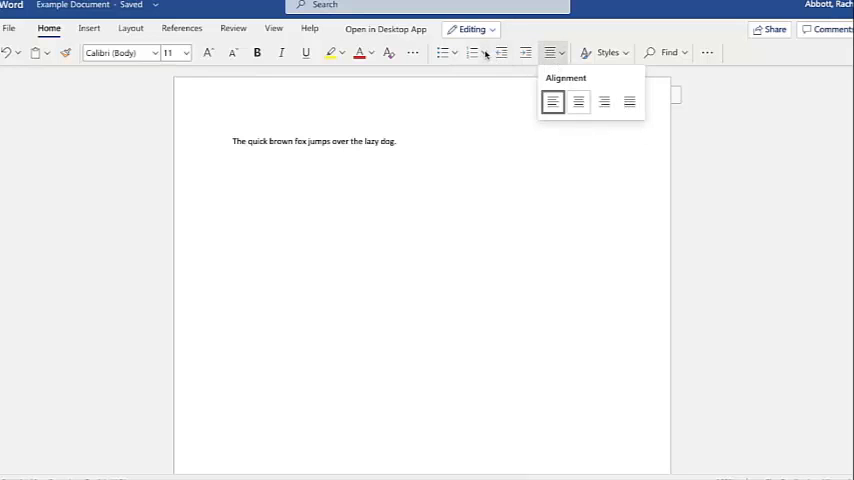
{"action": "left_click", "coordinate": [478, 53]}
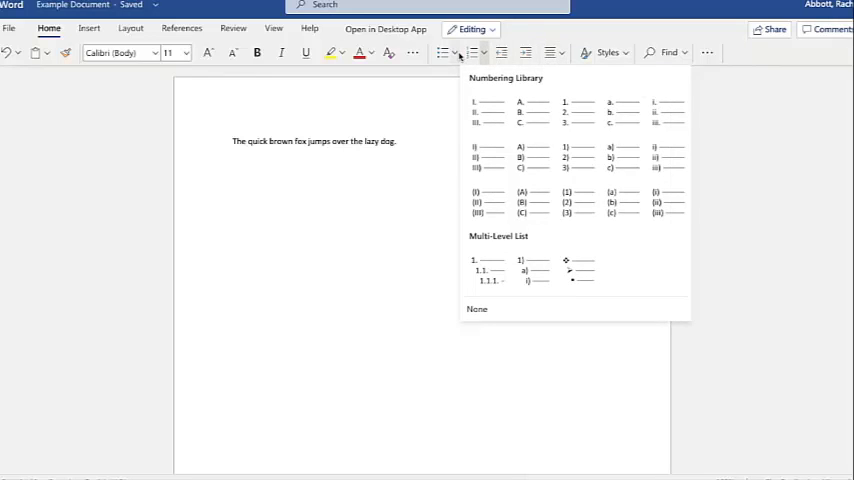
{"action": "left_click", "coordinate": [445, 53]}
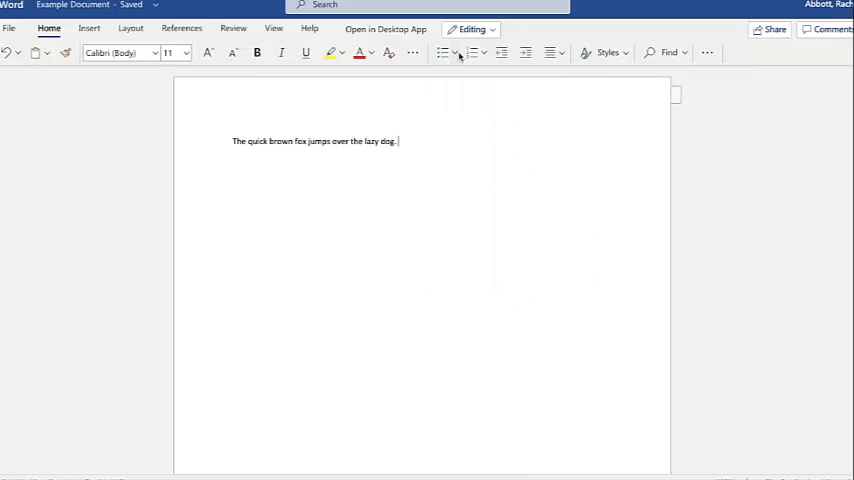
{"action": "mouse_move", "coordinate": [706, 53]}
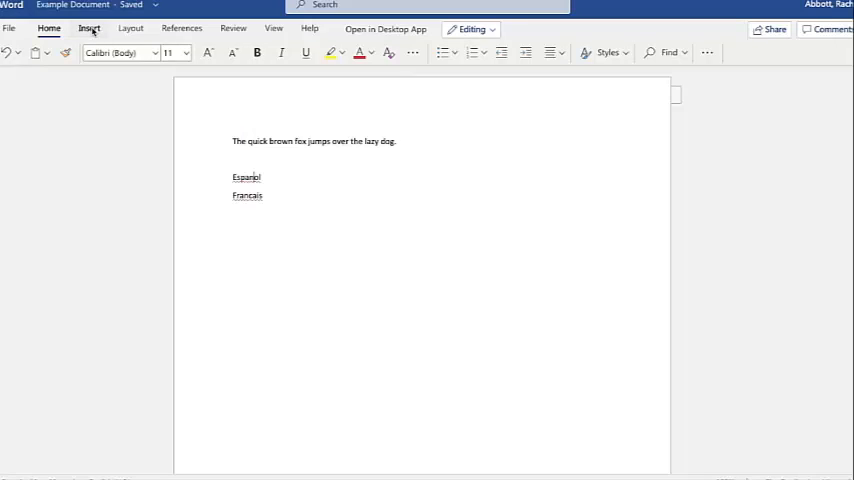
Step: Insert the ç symbol via Insert > Symbol > More Symbols to spell Français
{"action": "left_click", "coordinate": [89, 28]}
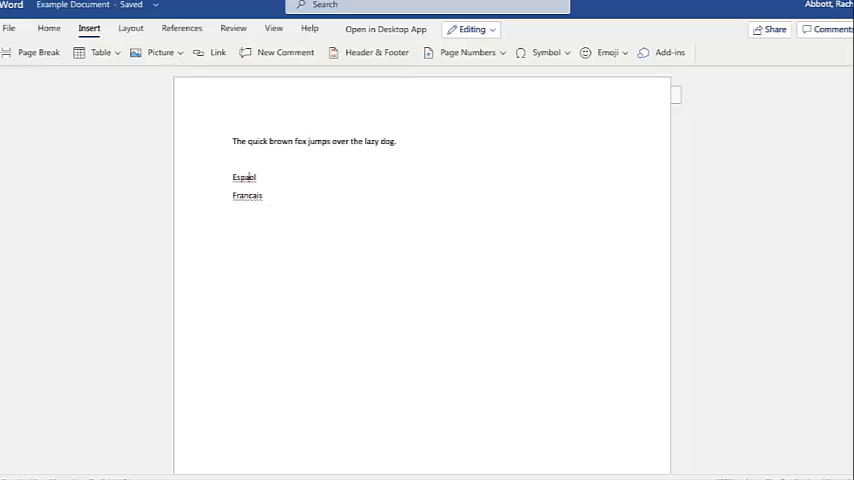
{"action": "left_click", "coordinate": [546, 52]}
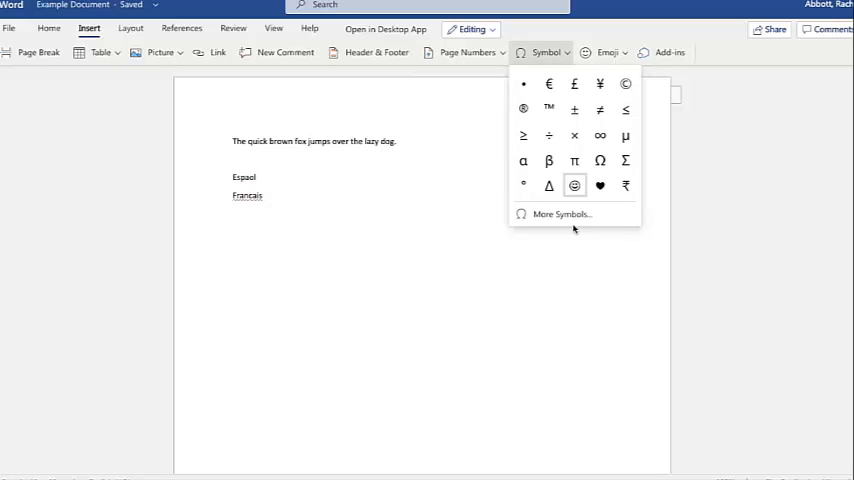
{"action": "left_click", "coordinate": [562, 214]}
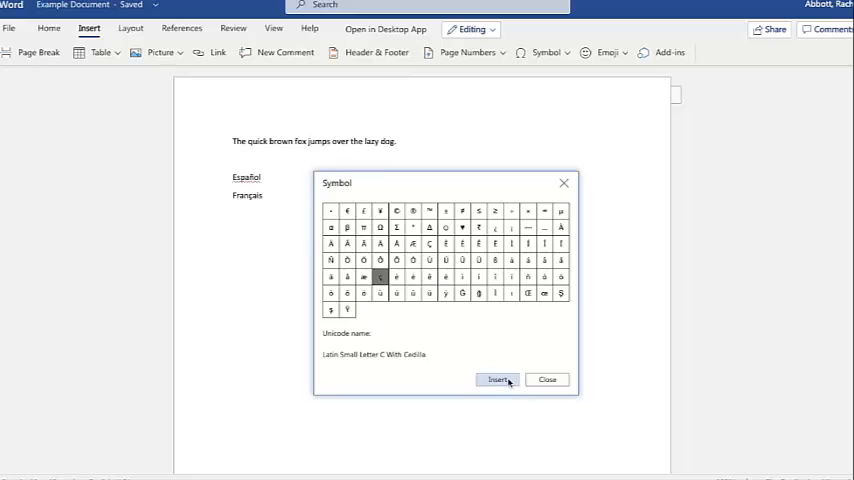
{"action": "left_click", "coordinate": [547, 379]}
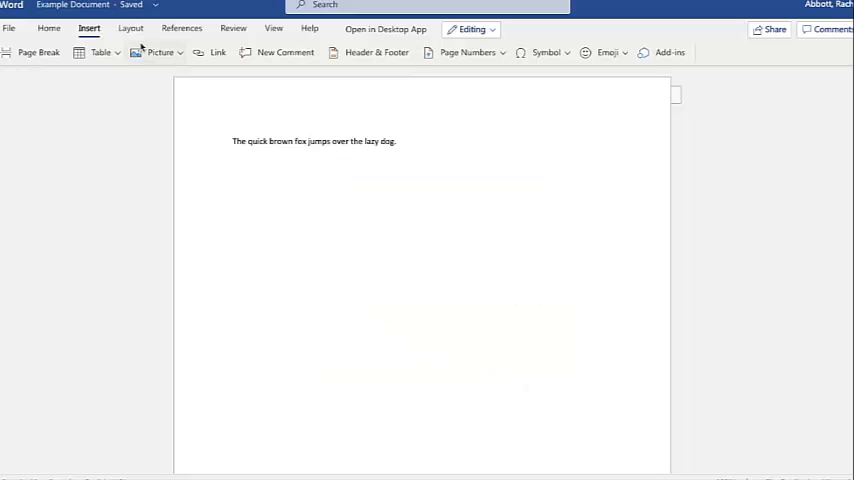
Step: Change the page orientation to landscape from the Layout tab
{"action": "left_click", "coordinate": [130, 28]}
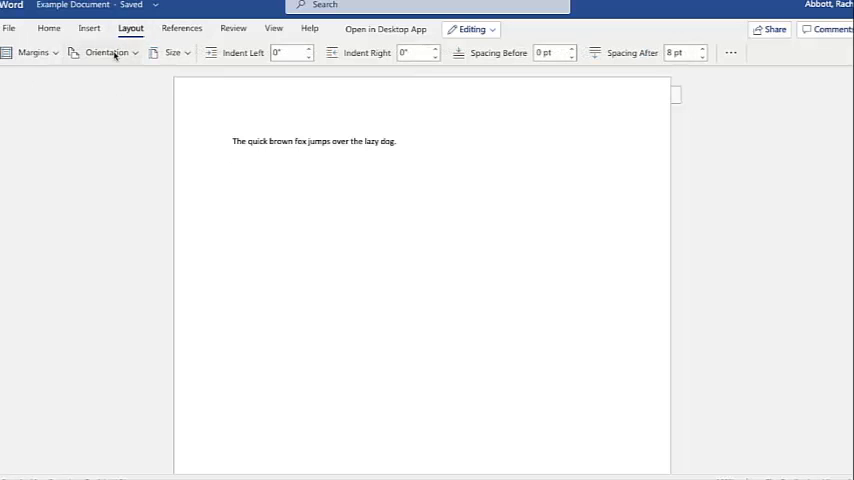
{"action": "left_click", "coordinate": [107, 52]}
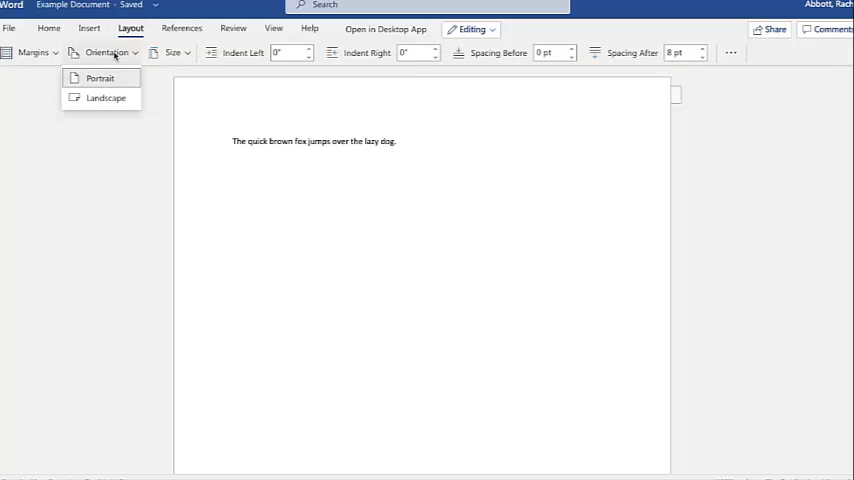
{"action": "mouse_move", "coordinate": [105, 98]}
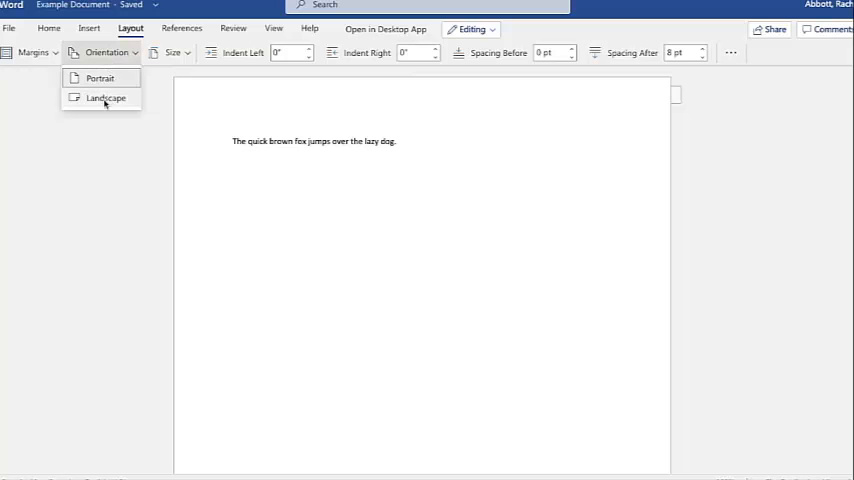
{"action": "left_click", "coordinate": [105, 97]}
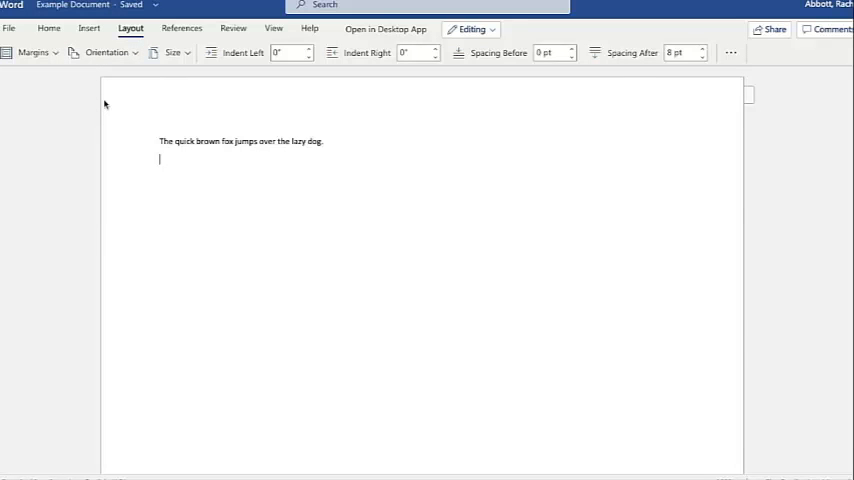
Step: Run a spelling check and view the word count statistics showing 9 words
{"action": "left_click", "coordinate": [233, 28]}
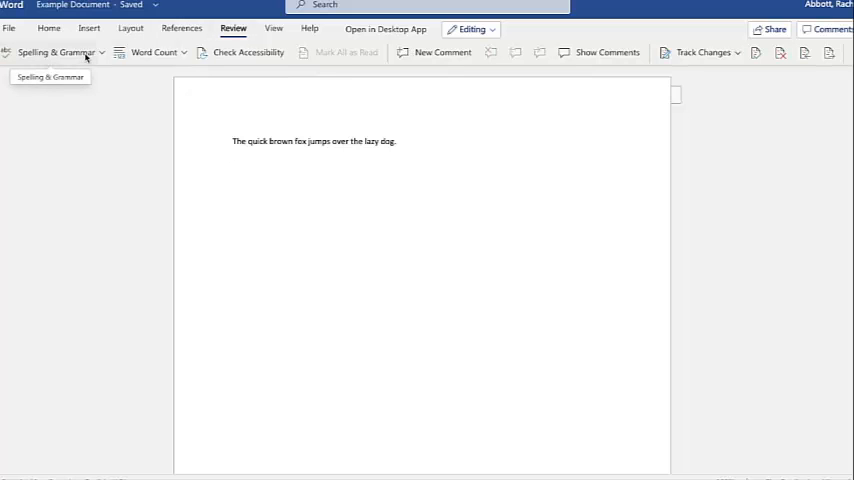
{"action": "left_click", "coordinate": [103, 53]}
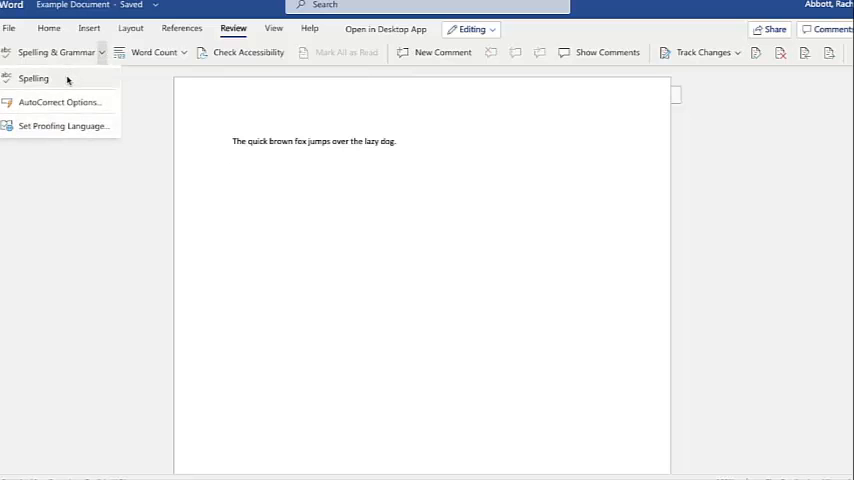
{"action": "left_click", "coordinate": [271, 184]}
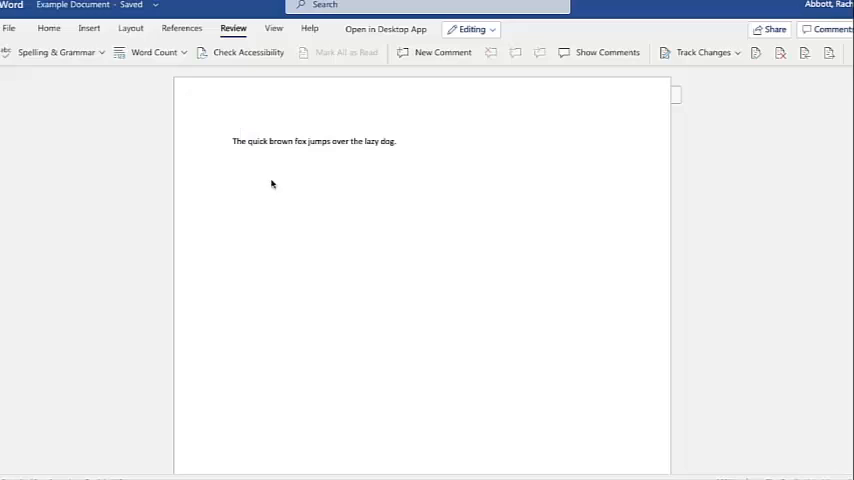
{"action": "left_click", "coordinate": [186, 52]}
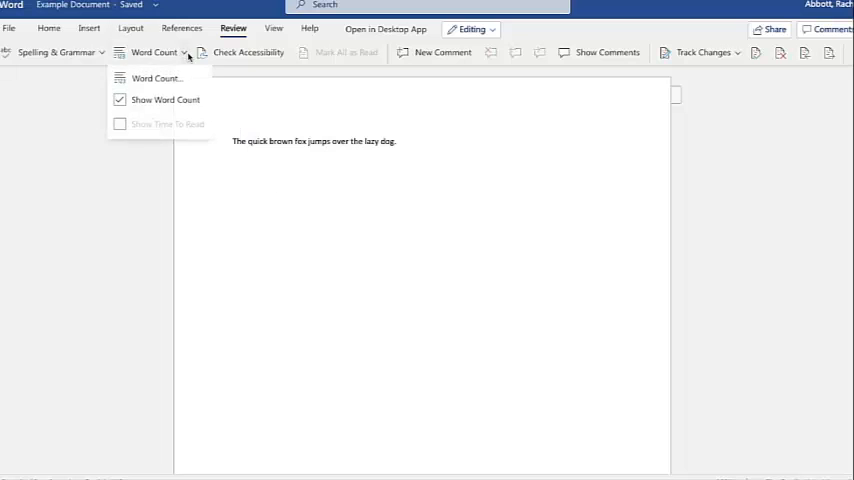
{"action": "left_click", "coordinate": [156, 78]}
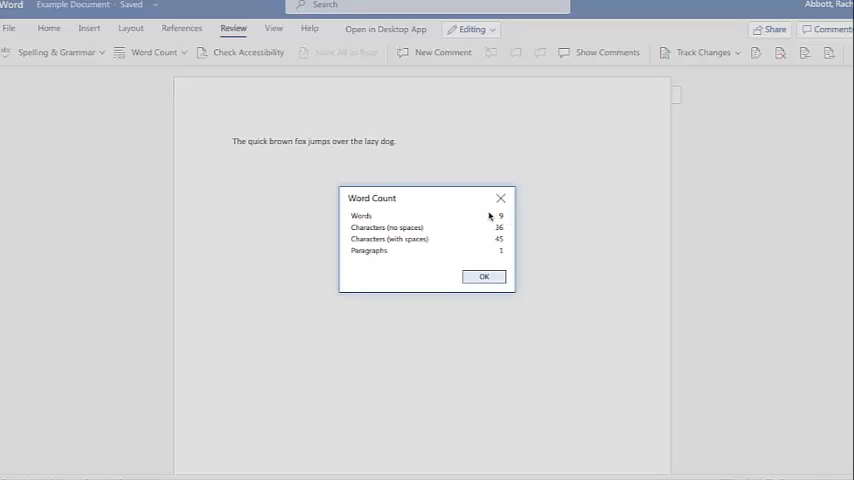
{"action": "left_click", "coordinate": [484, 276]}
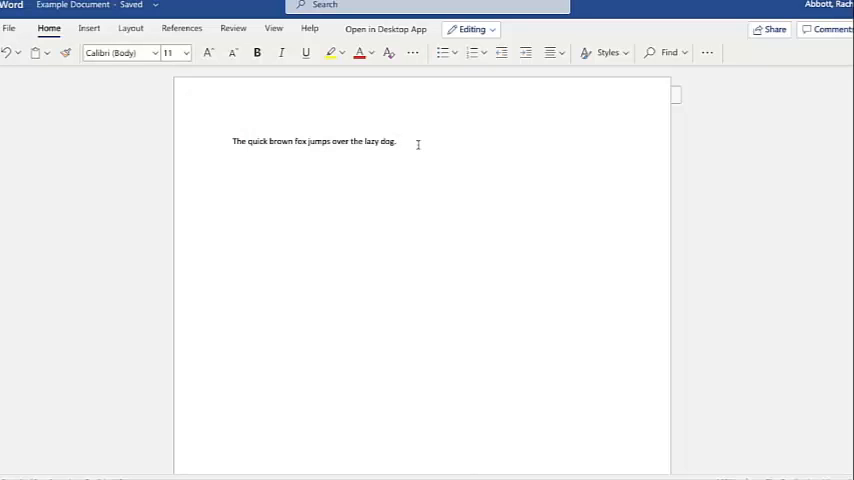
Step: Bullet the fox sentence and paste several more bulleted copies beneath it
{"action": "left_click", "coordinate": [442, 53]}
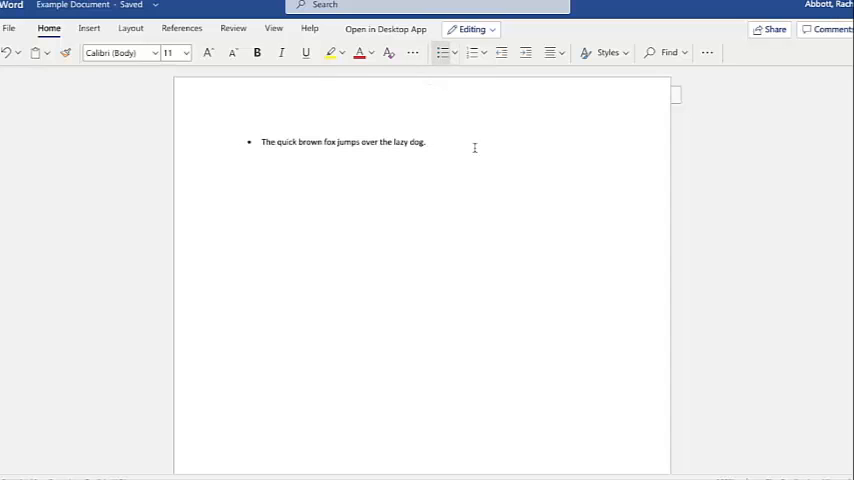
{"action": "triple_click", "coordinate": [343, 141]}
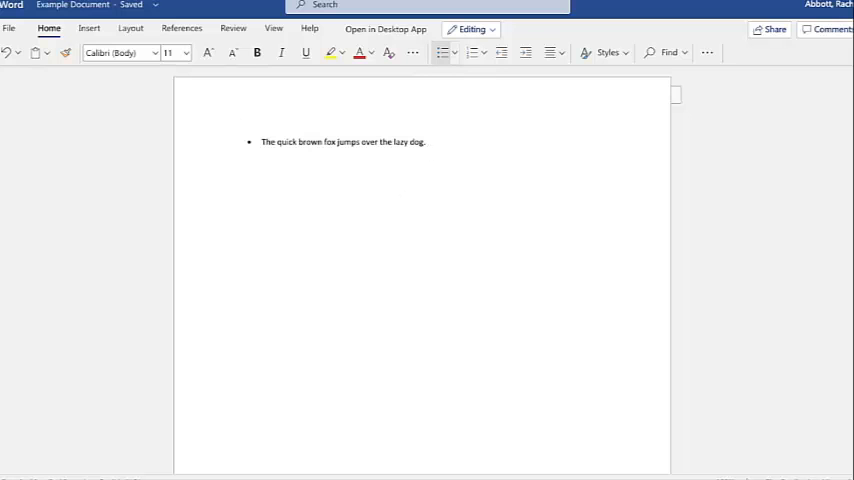
{"action": "left_click", "coordinate": [46, 55]}
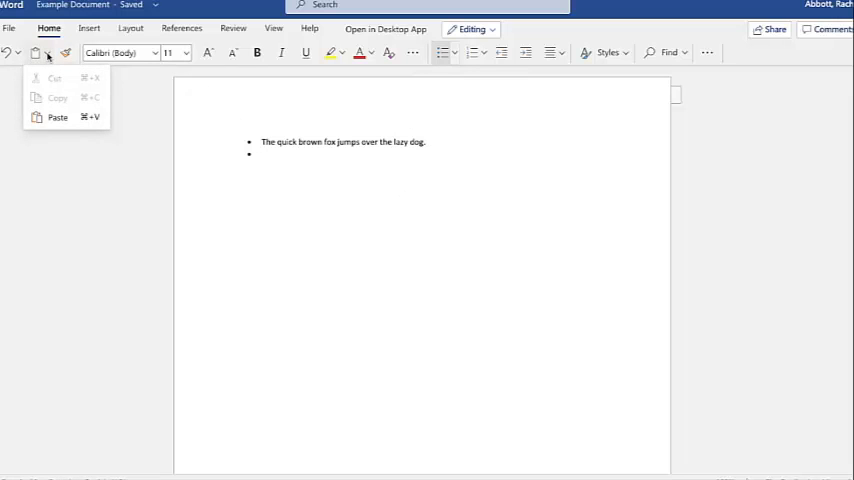
{"action": "left_click", "coordinate": [57, 117]}
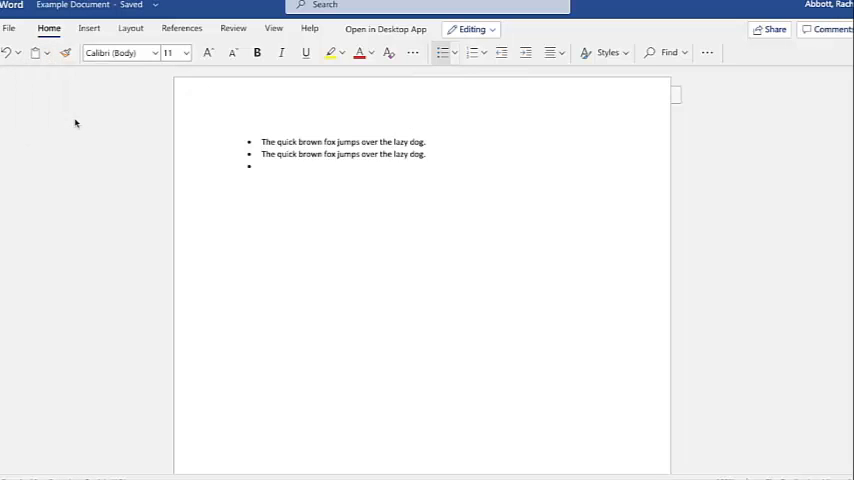
{"action": "left_click", "coordinate": [46, 53]}
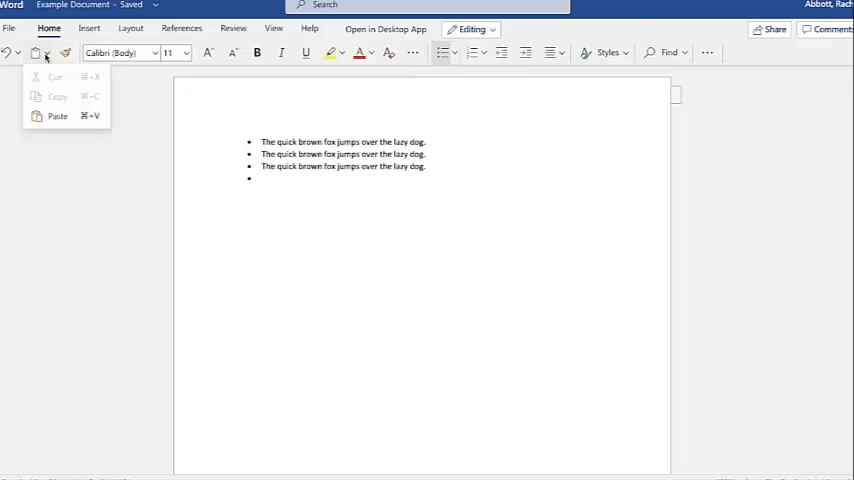
{"action": "left_click", "coordinate": [57, 116]}
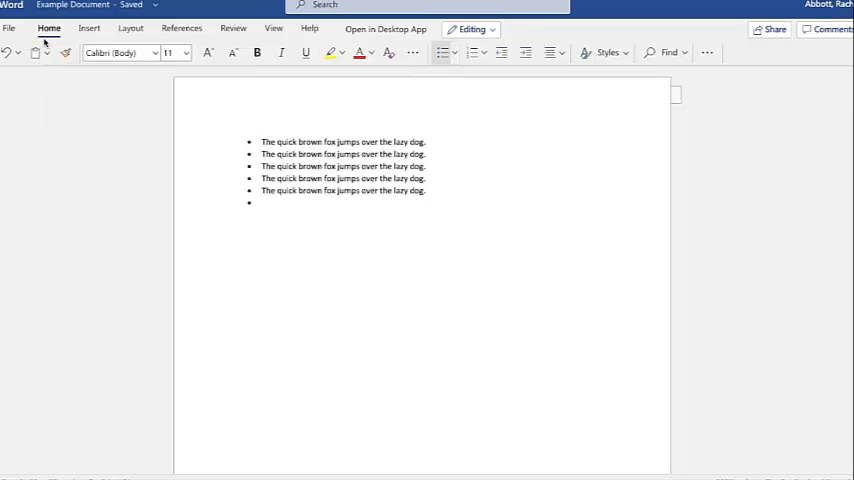
{"action": "left_click", "coordinate": [45, 53]}
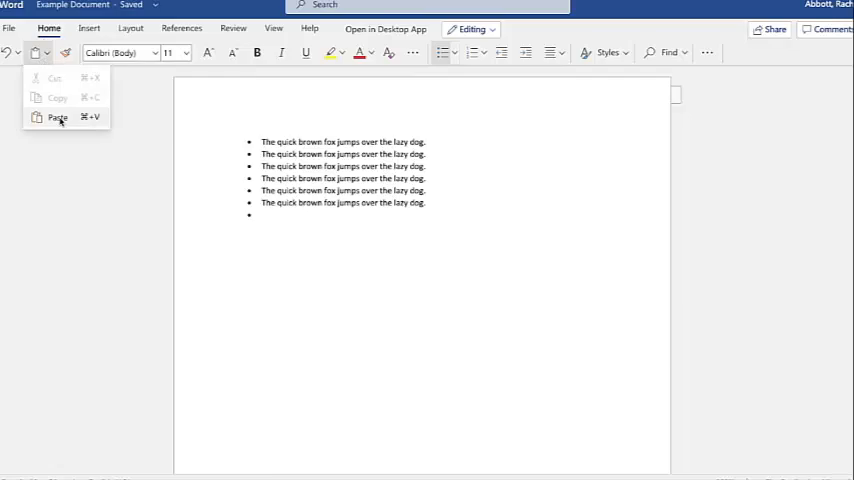
{"action": "left_click", "coordinate": [9, 28]}
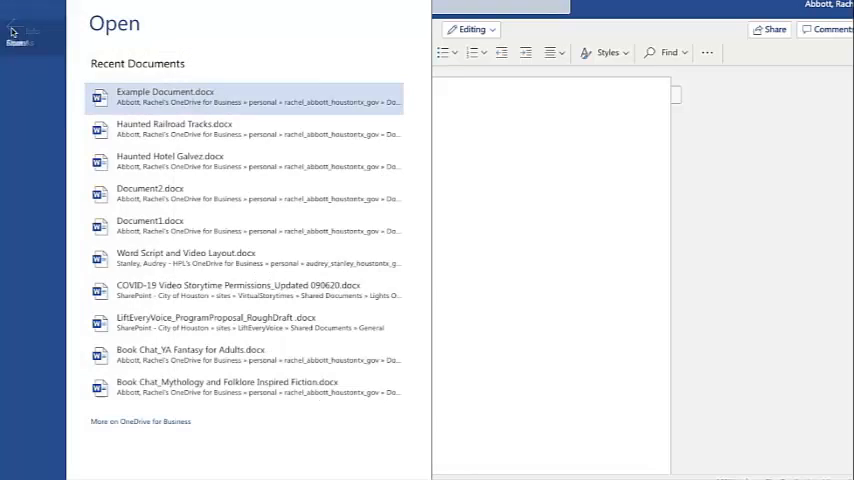
Step: Print the document from File > Print and dismiss the done-printing message
{"action": "left_click", "coordinate": [16, 162]}
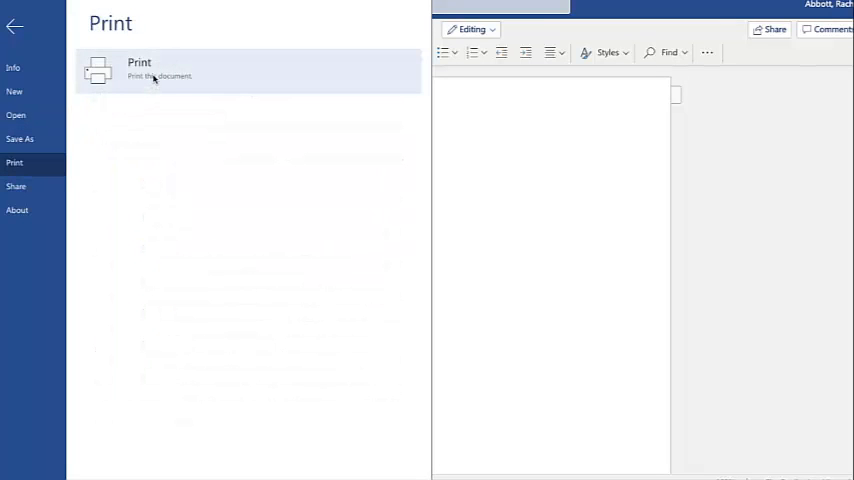
{"action": "left_click", "coordinate": [139, 70]}
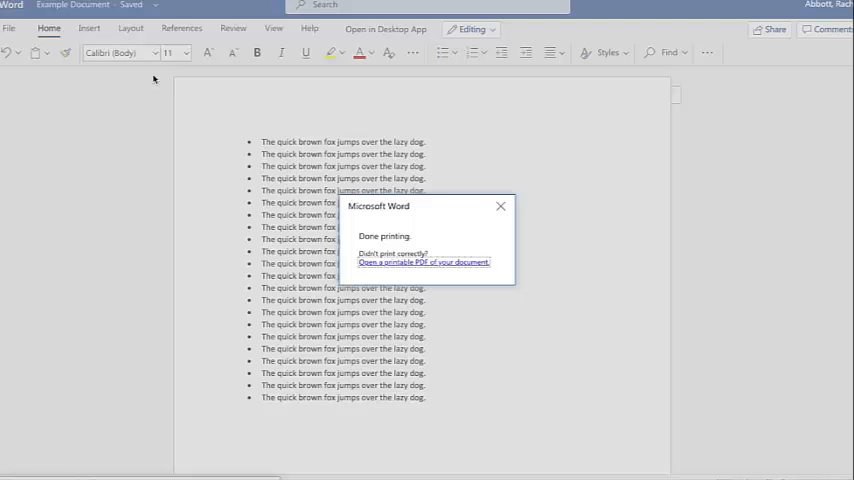
{"action": "left_click", "coordinate": [423, 263]}
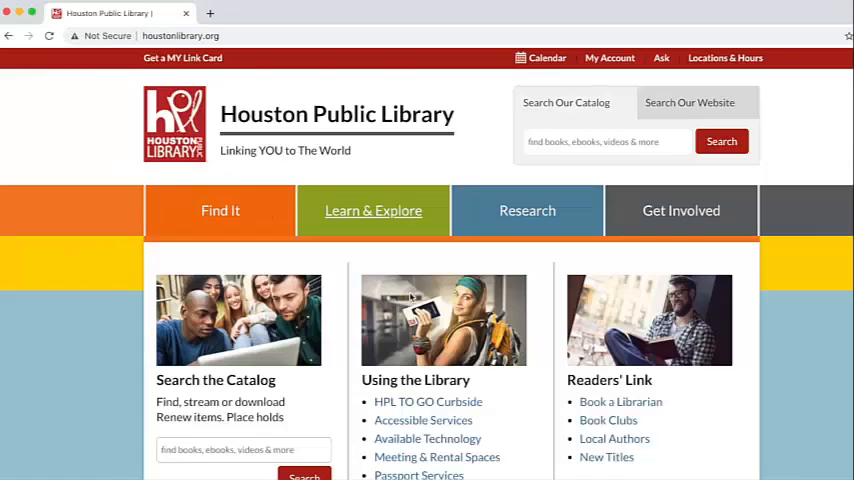
Step: Open the Lynda.com link under Online Learning to reach the library card login page
{"action": "scroll", "scroll_direction": "down", "scroll_amount": 3}
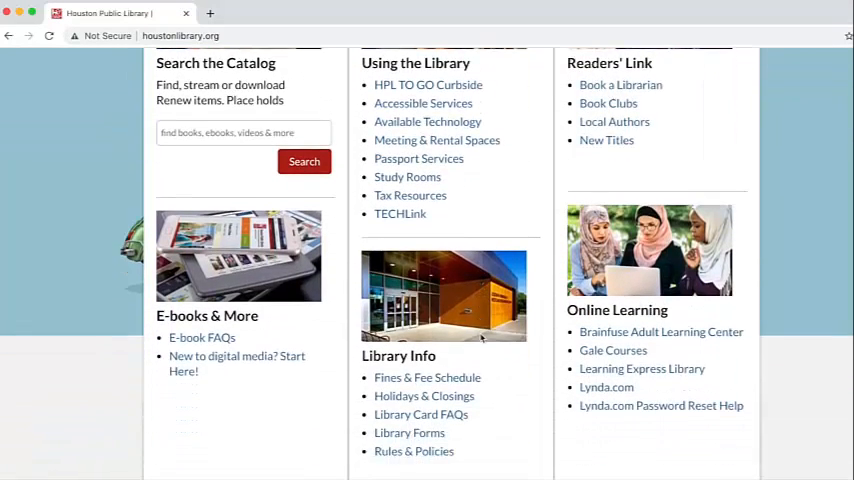
{"action": "scroll", "scroll_direction": "down", "scroll_amount": 3}
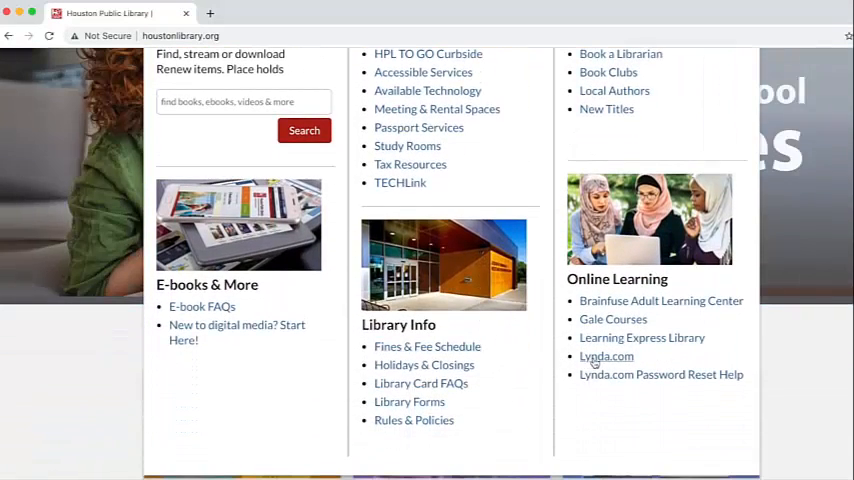
{"action": "left_click", "coordinate": [606, 356]}
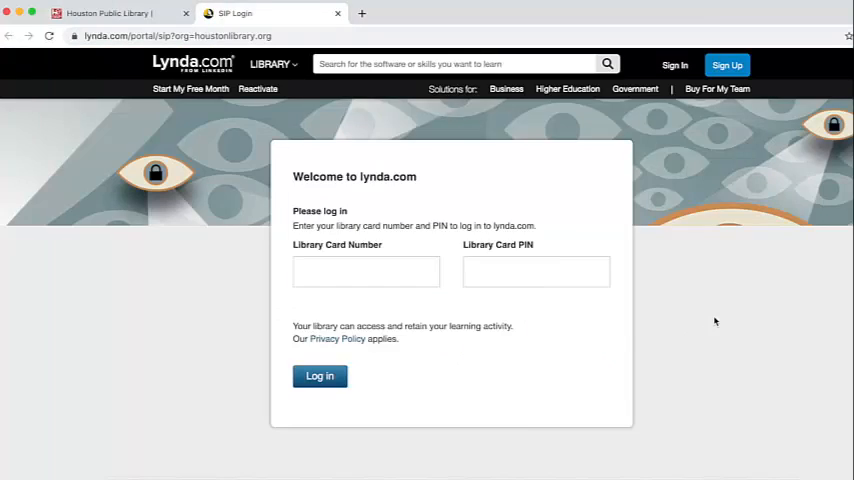